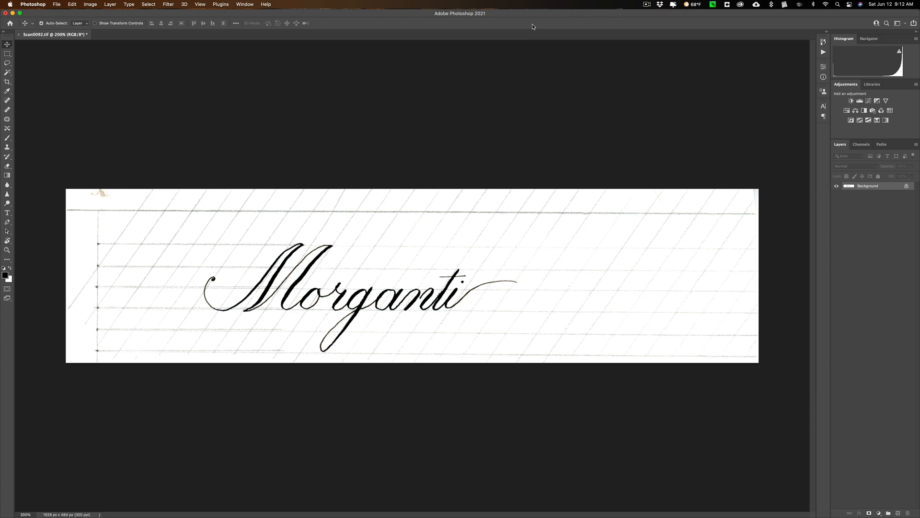
pyautogui.moveTo(399, 219)
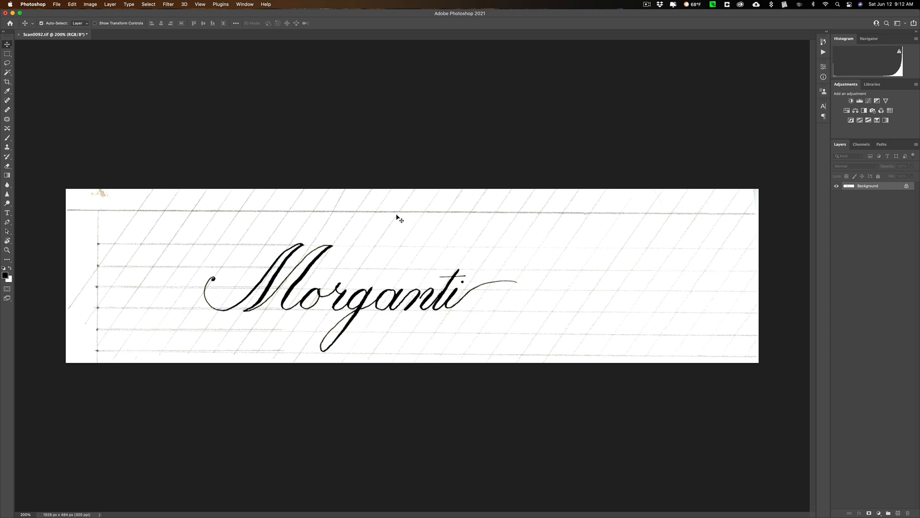
pyautogui.moveTo(377, 221)
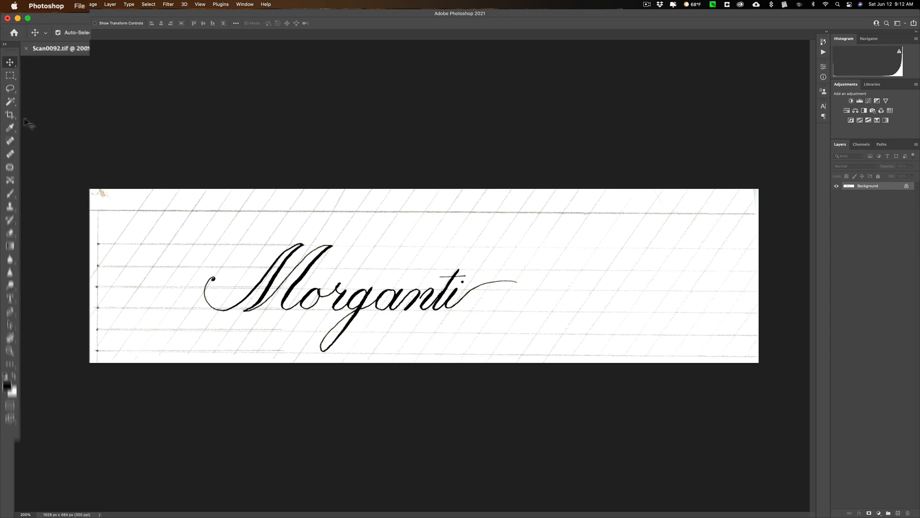
# - Crop the scan tight around the Morganti lettering, trimming the extra paper at the sides, and commit it
pyautogui.click(11, 137)
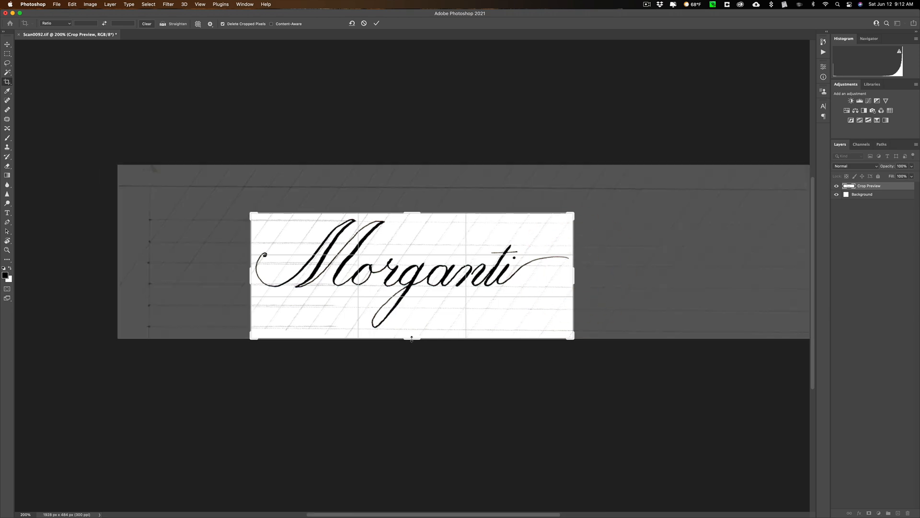
pyautogui.moveTo(411, 338); pyautogui.dragTo(411, 334)
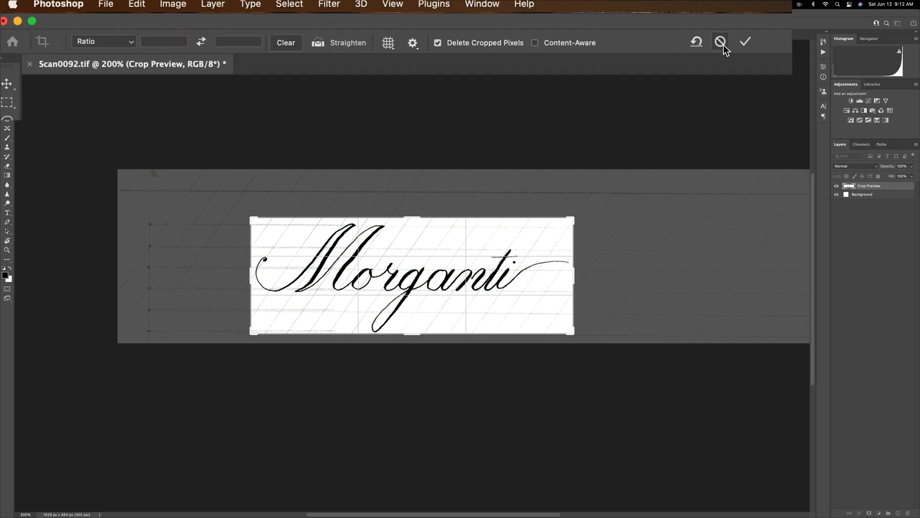
pyautogui.click(745, 41)
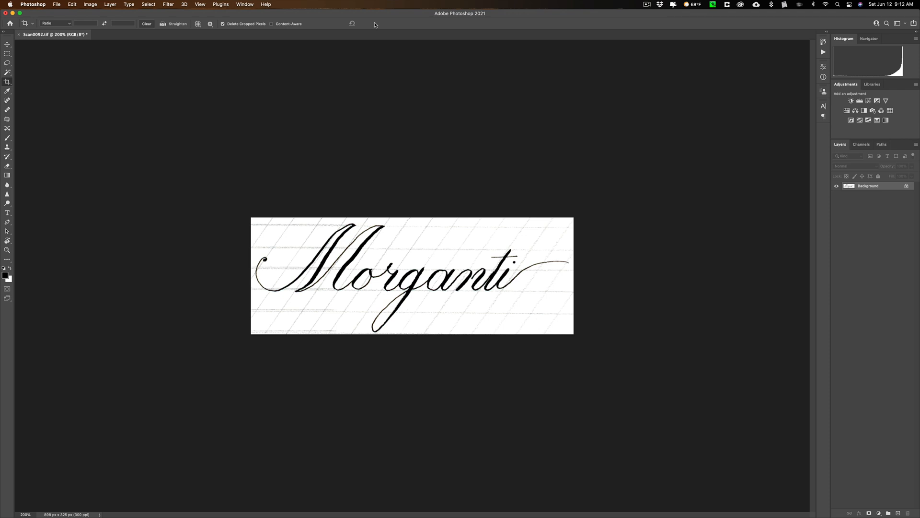
# - Duplicate the cropped scan onto Layer 1 with Cmd+J and make Layer 1 the working layer
pyautogui.press('cmd')
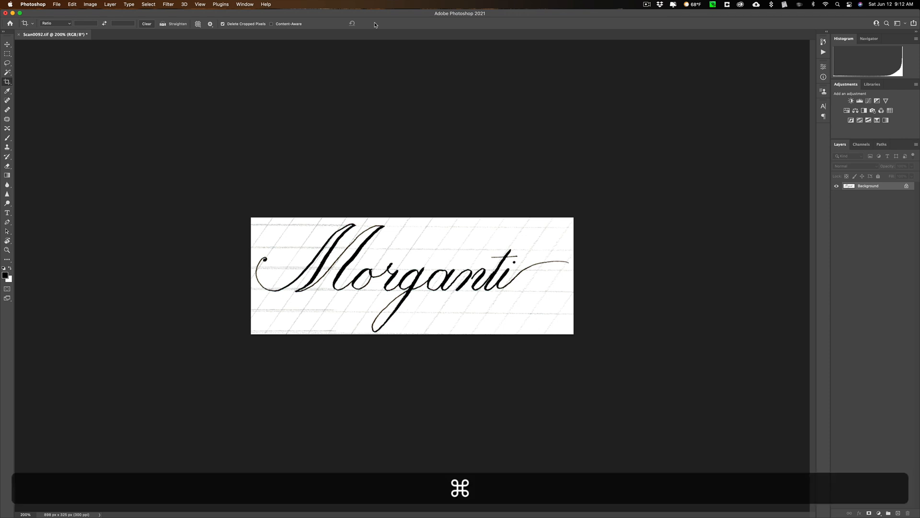
pyautogui.press('cmd+=')
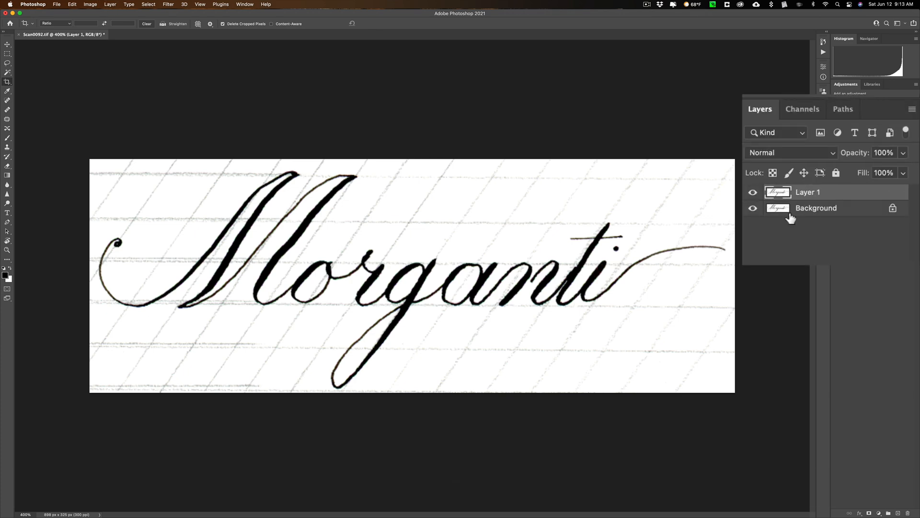
pyautogui.click(754, 208)
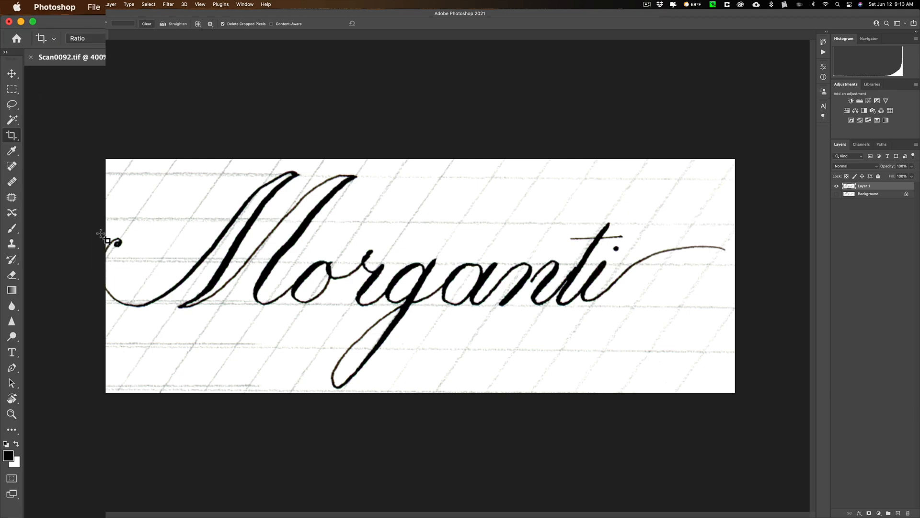
# - Make the Magic Eraser the active tool with Tolerance 32, Anti-alias on and Contiguous off
pyautogui.press('e')
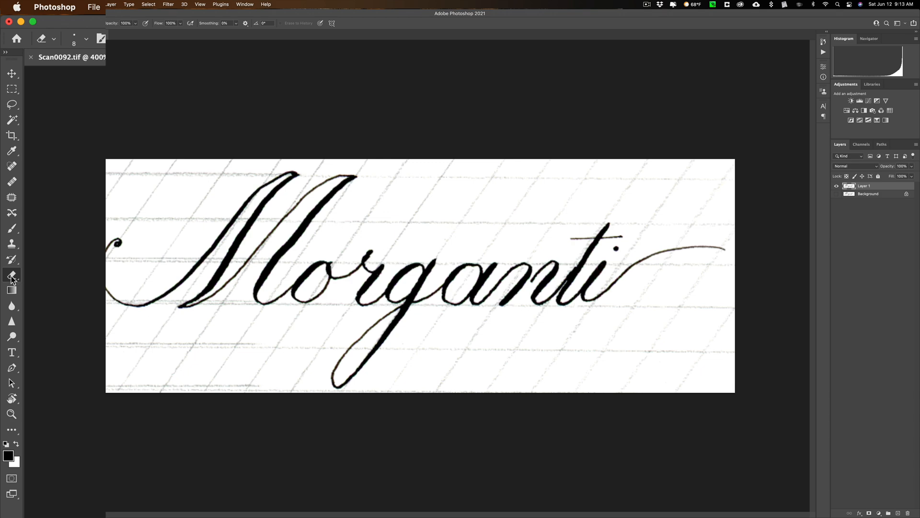
pyautogui.moveTo(14, 278)
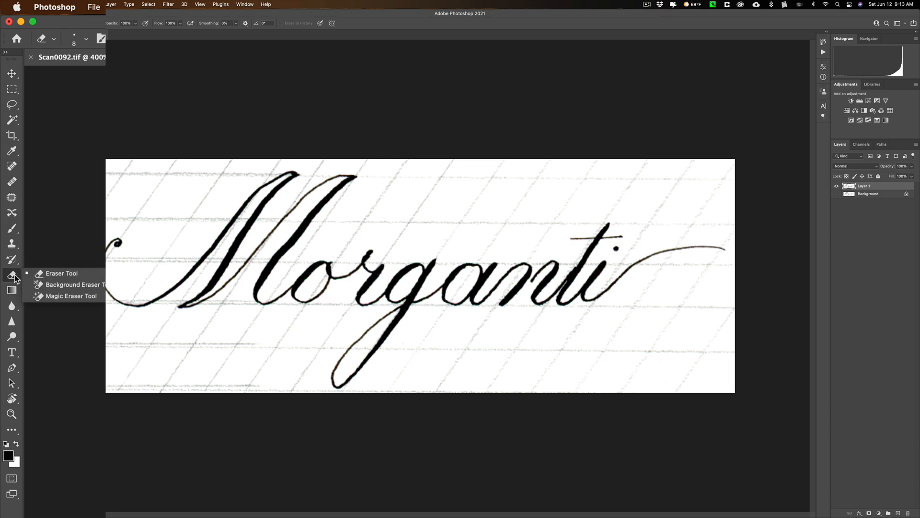
pyautogui.moveTo(70, 284)
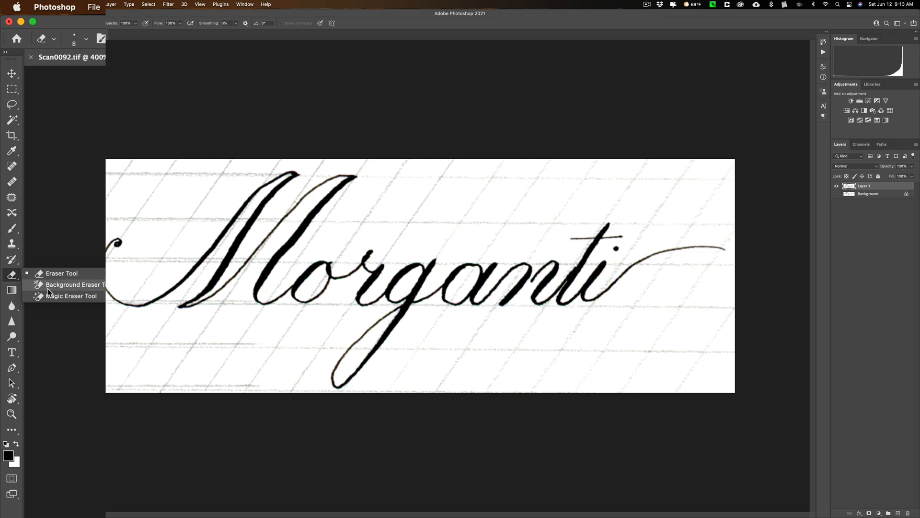
pyautogui.click(70, 296)
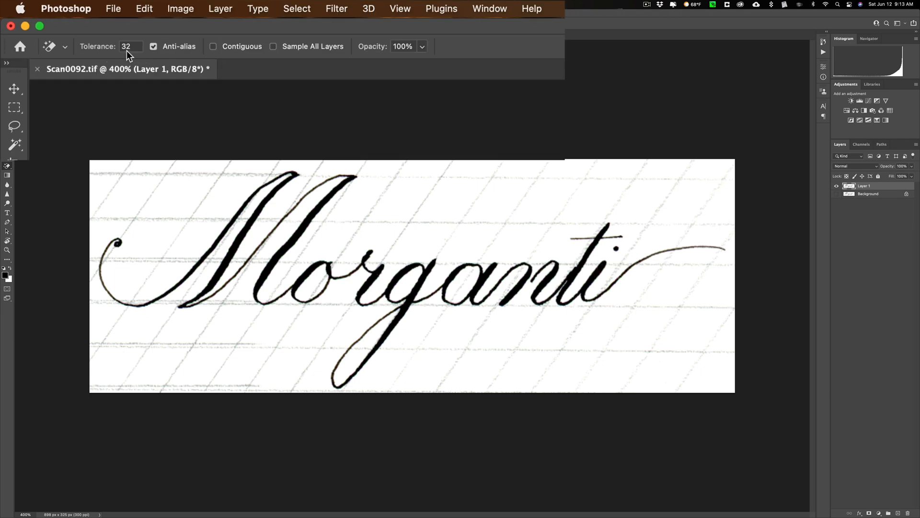
pyautogui.moveTo(135, 56)
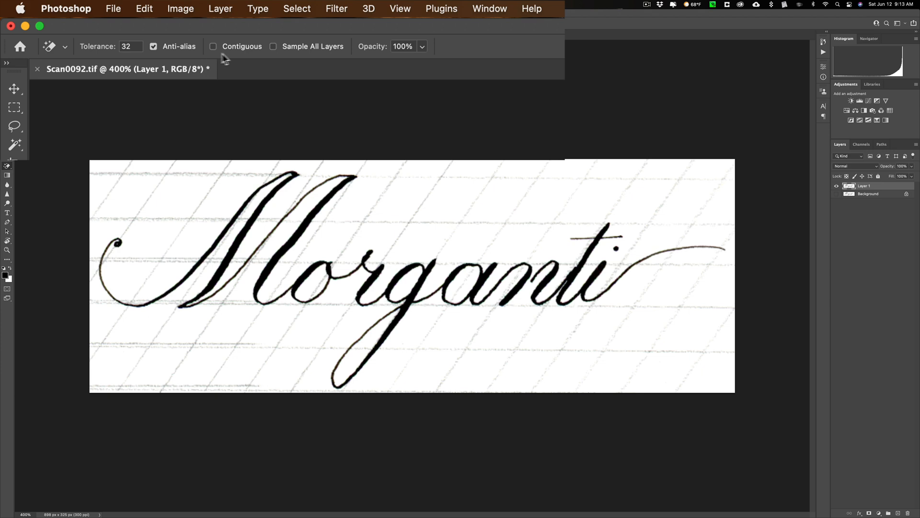
pyautogui.moveTo(247, 61)
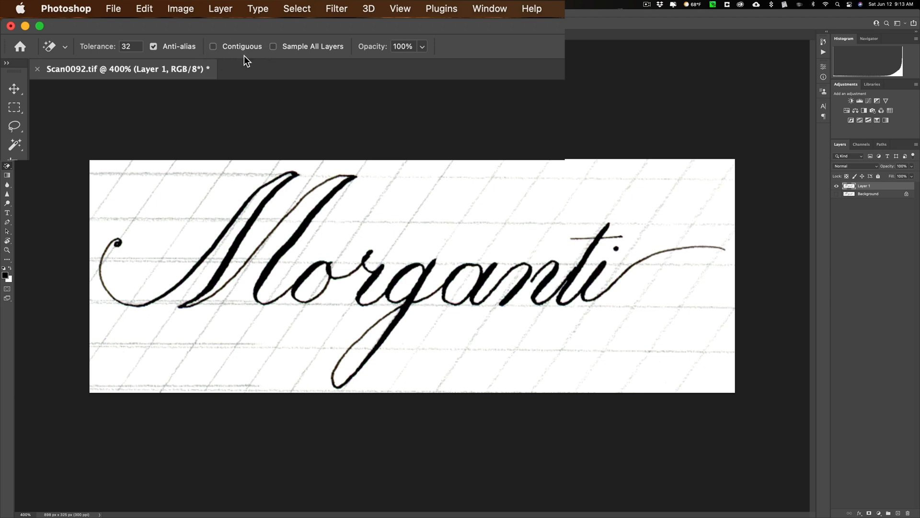
pyautogui.moveTo(335, 56)
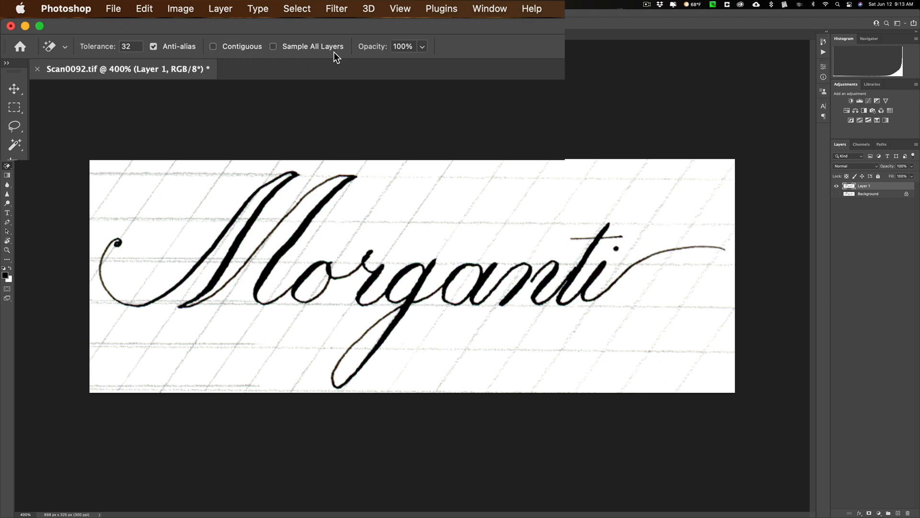
pyautogui.moveTo(188, 188)
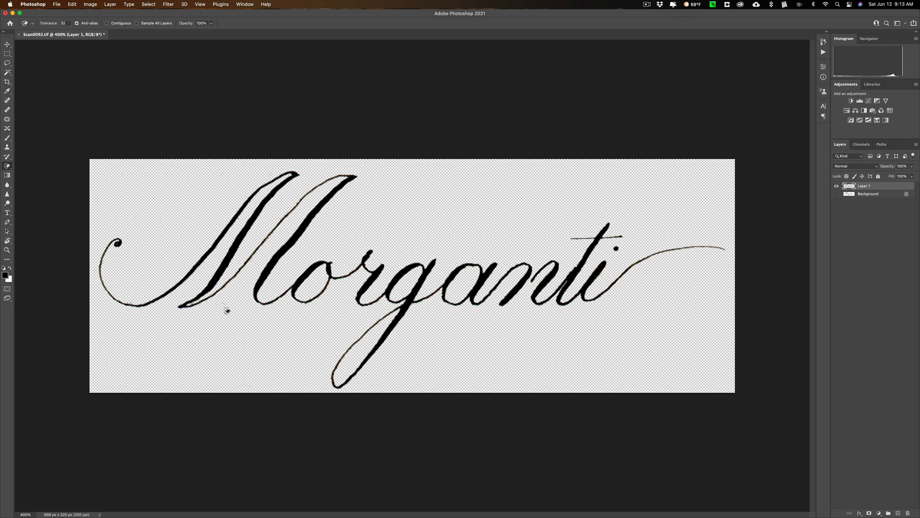
pyautogui.moveTo(39, 163)
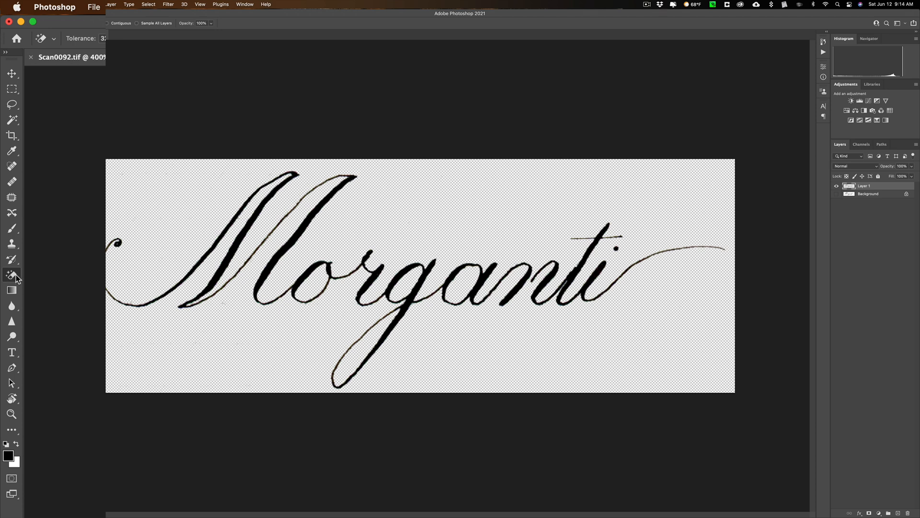
# - With the white paper and guidelines erased to transparency, return to the regular freehand Eraser
pyautogui.click(12, 274)
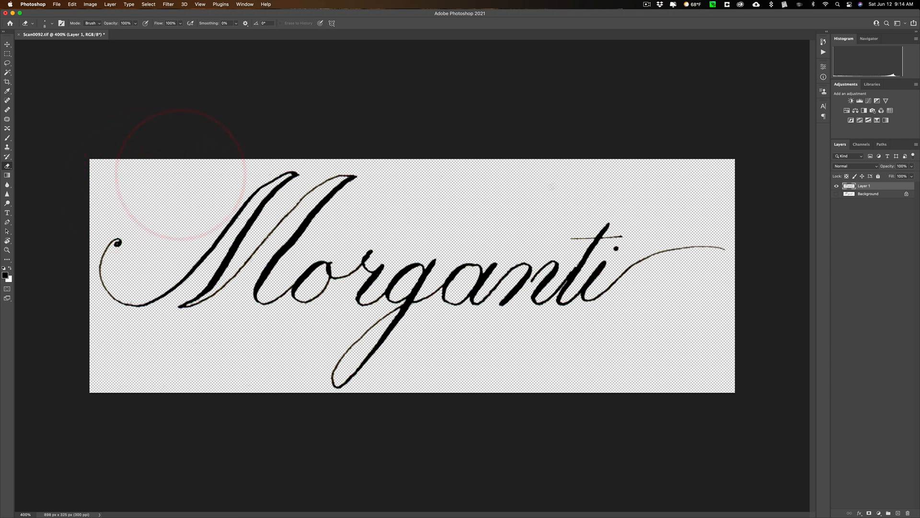
pyautogui.moveTo(543, 352)
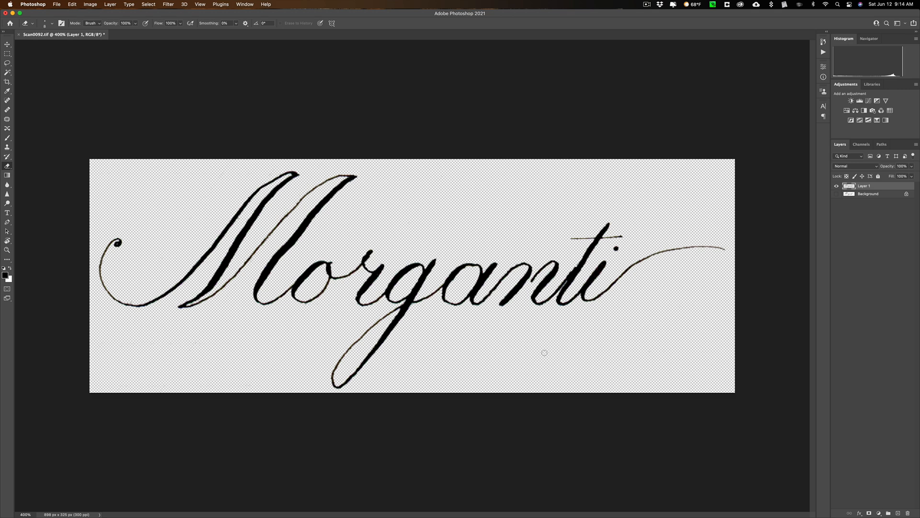
pyautogui.press('cmd+0')
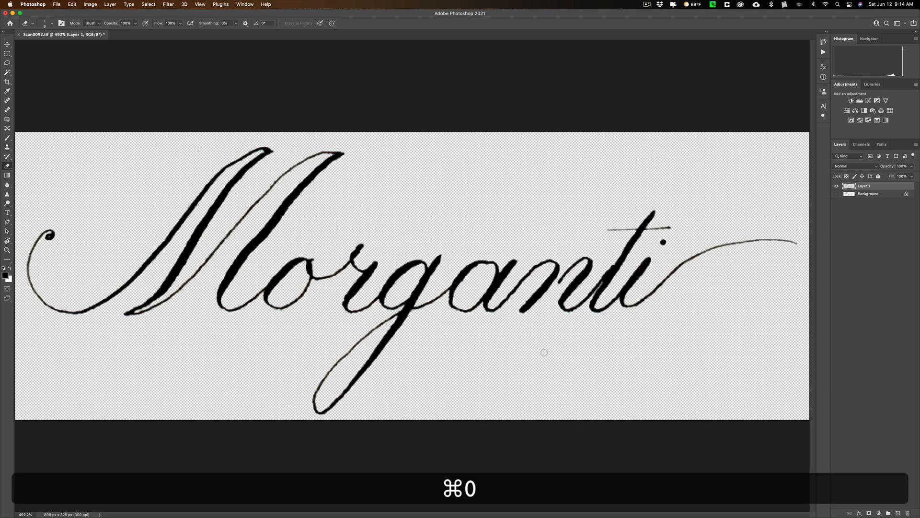